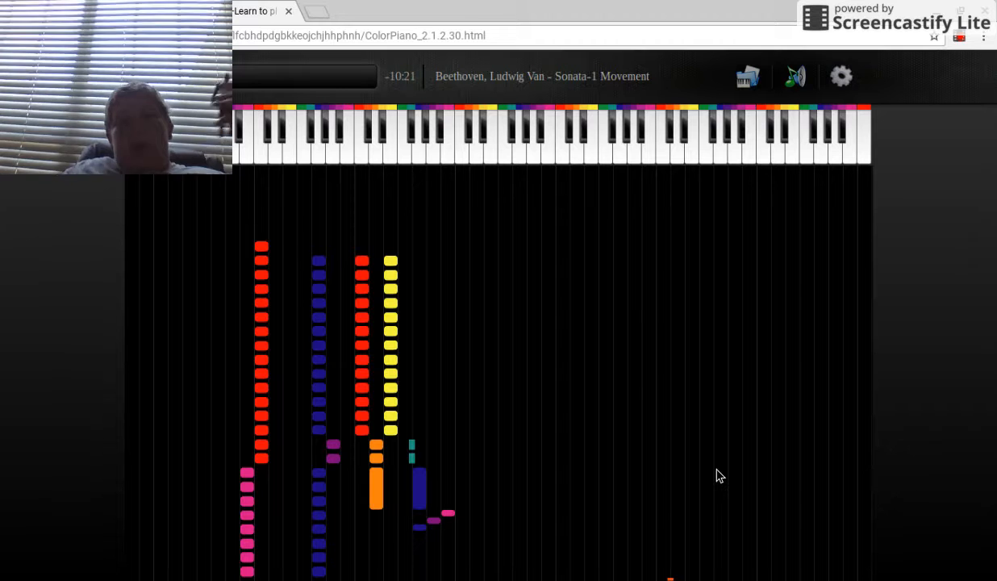
{"action": "mouse_move", "coordinate": [127, 412]}
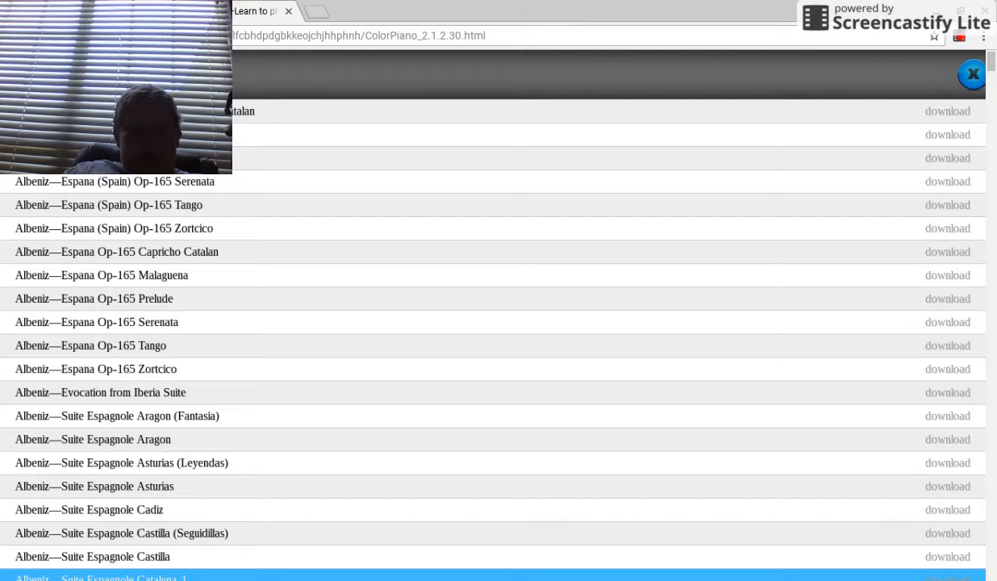
{"action": "scroll", "scroll_direction": "down", "scroll_amount": 3}
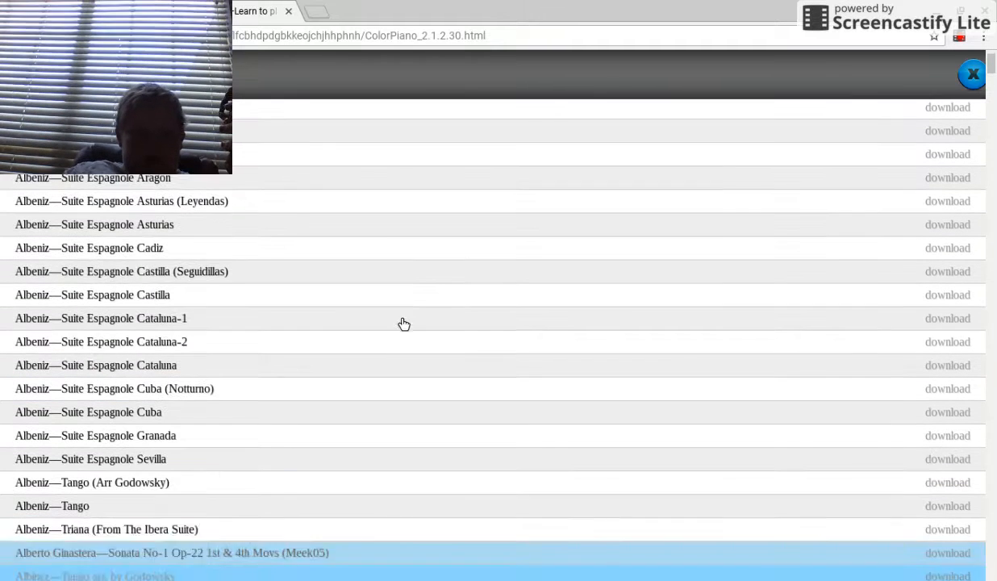
{"action": "scroll", "scroll_direction": "down", "scroll_amount": 3}
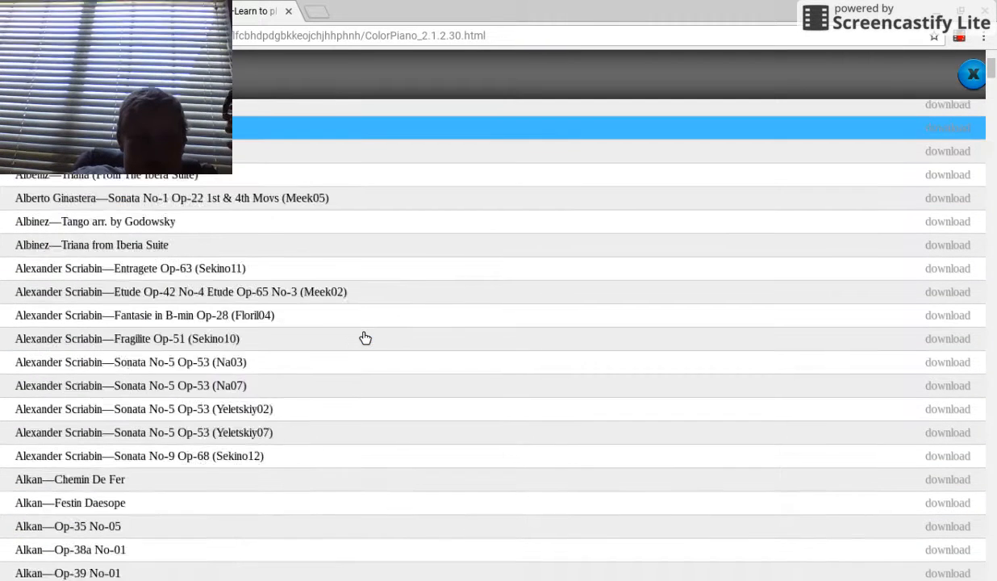
{"action": "scroll", "scroll_direction": "down", "scroll_amount": 3}
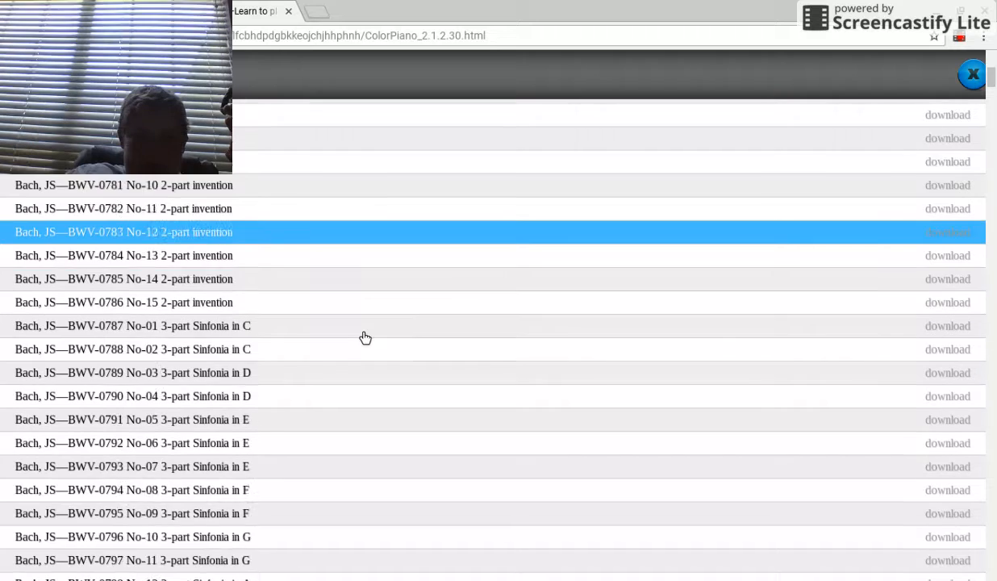
{"action": "scroll", "scroll_direction": "down", "scroll_amount": 3}
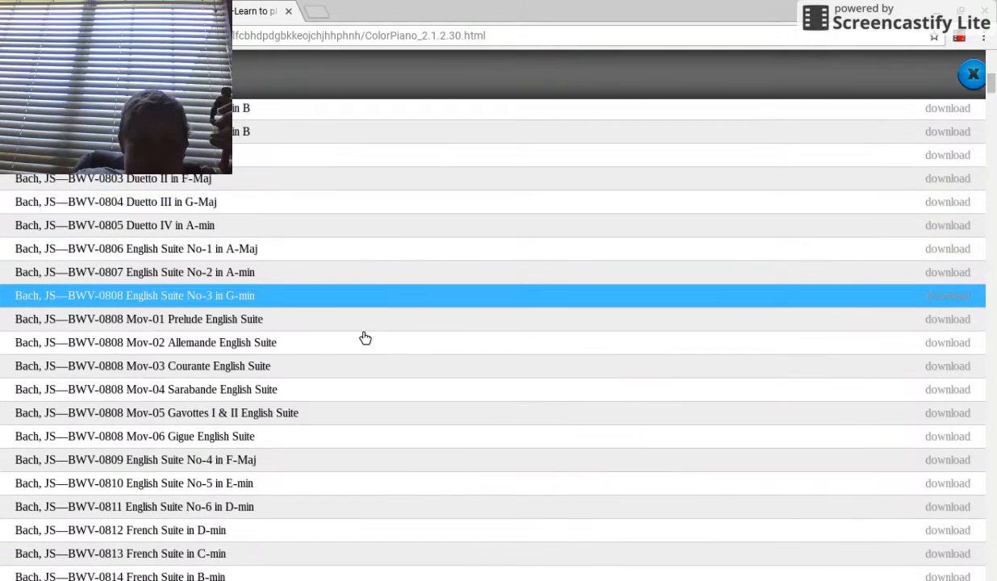
{"action": "scroll", "scroll_direction": "down", "scroll_amount": 3}
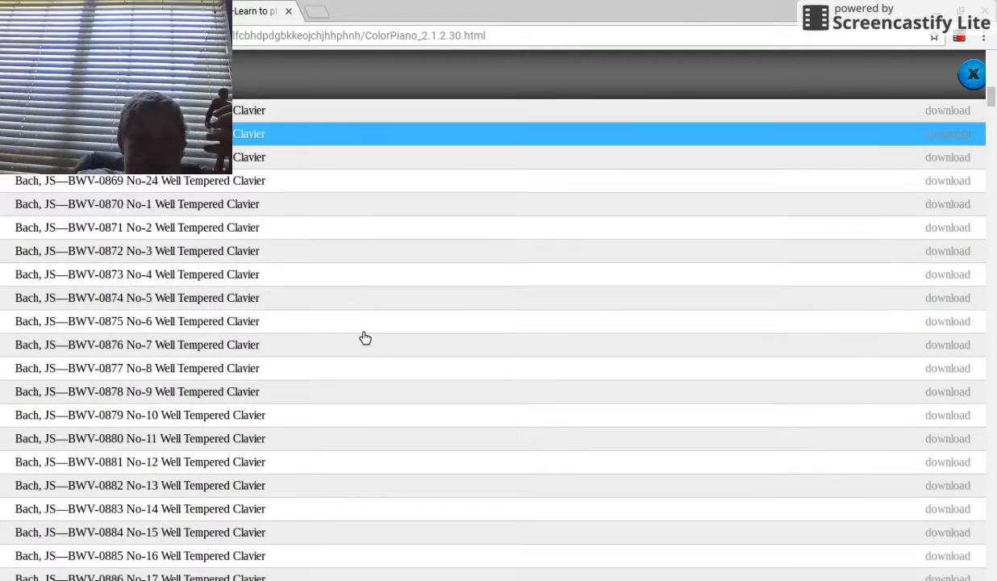
{"action": "scroll", "scroll_direction": "down", "scroll_amount": 3}
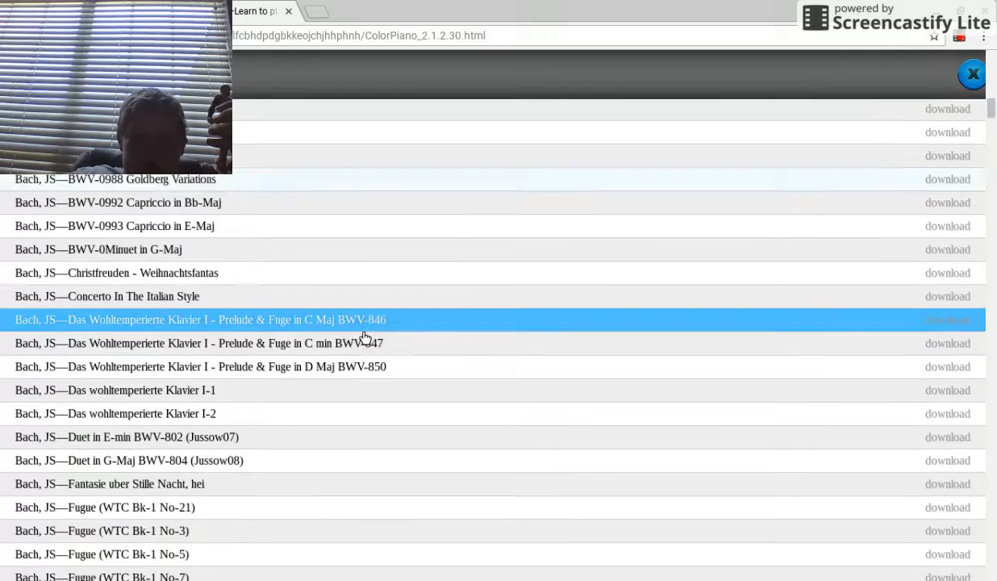
{"action": "scroll", "scroll_direction": "down", "scroll_amount": 3}
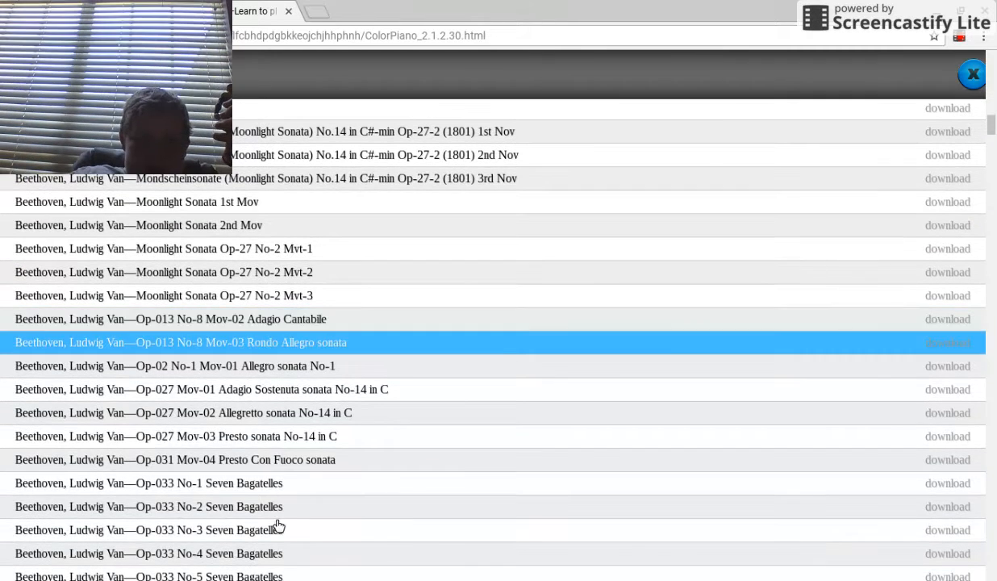
Step: Download Beethoven's 'Op-049 Mov-01 Allegro Ma Non Troppo' from the song list
{"action": "left_click", "coordinate": [202, 436]}
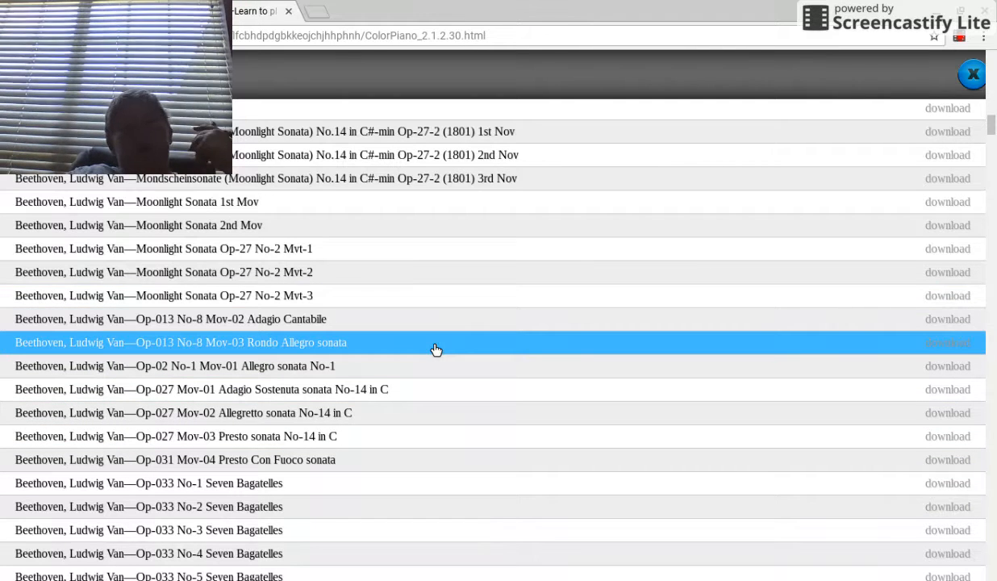
{"action": "scroll", "scroll_direction": "down", "scroll_amount": 3}
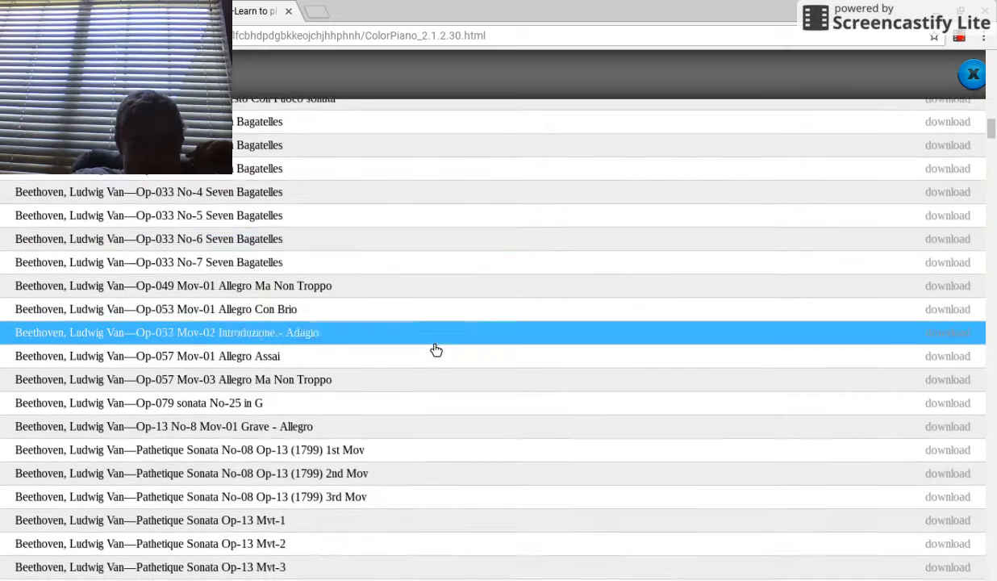
{"action": "scroll", "scroll_direction": "down", "scroll_amount": 3}
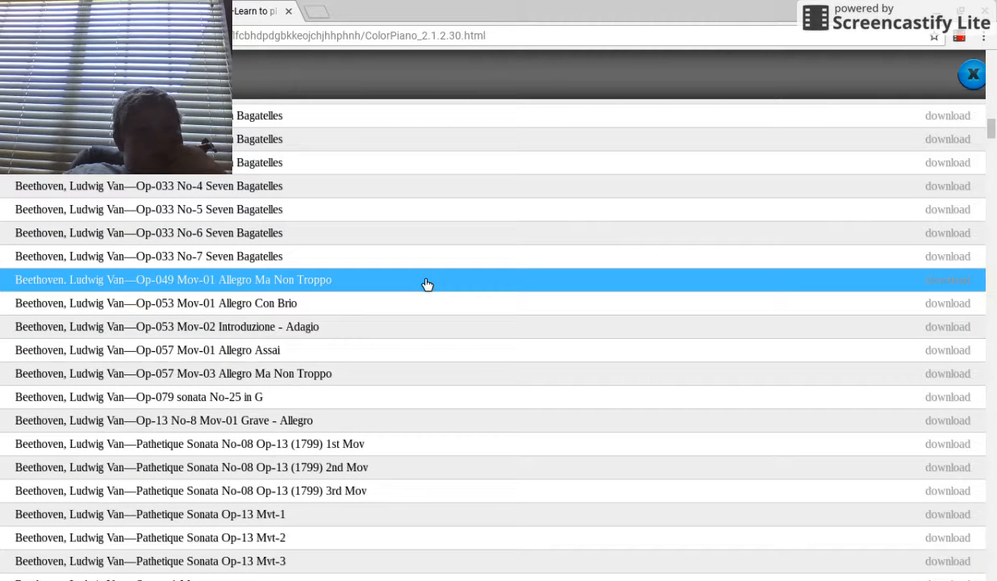
{"action": "left_click", "coordinate": [949, 280]}
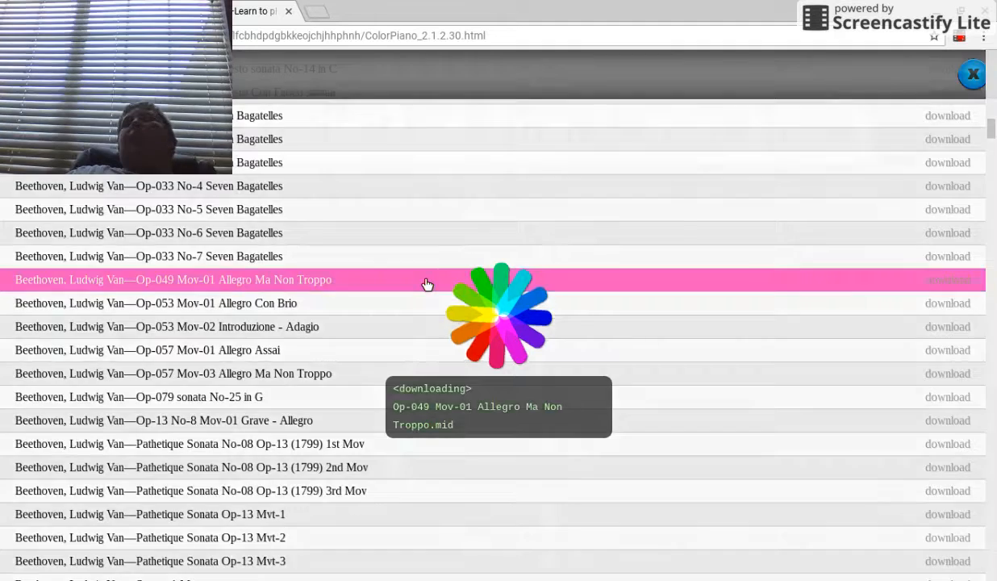